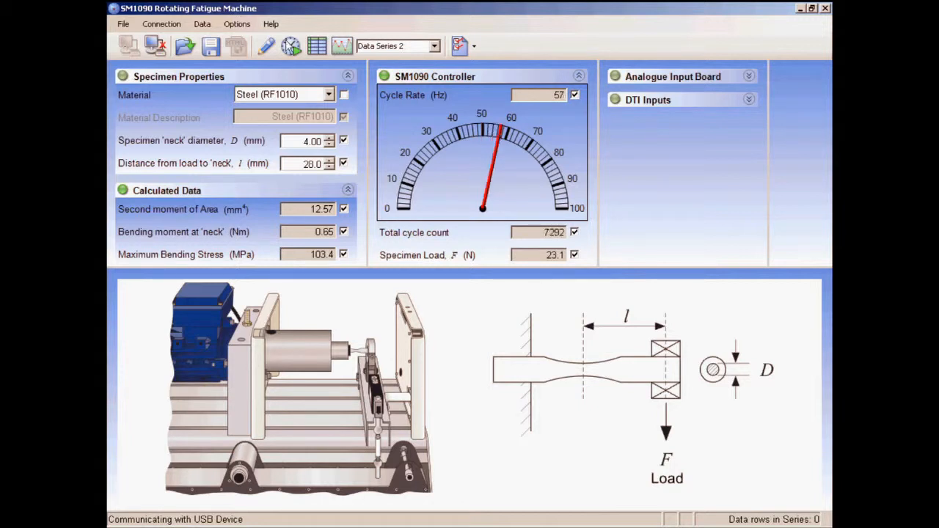
# - Bring up Timed Data Capture showing the 2.0-second interval with continuous capture
pyautogui.click(317, 46)
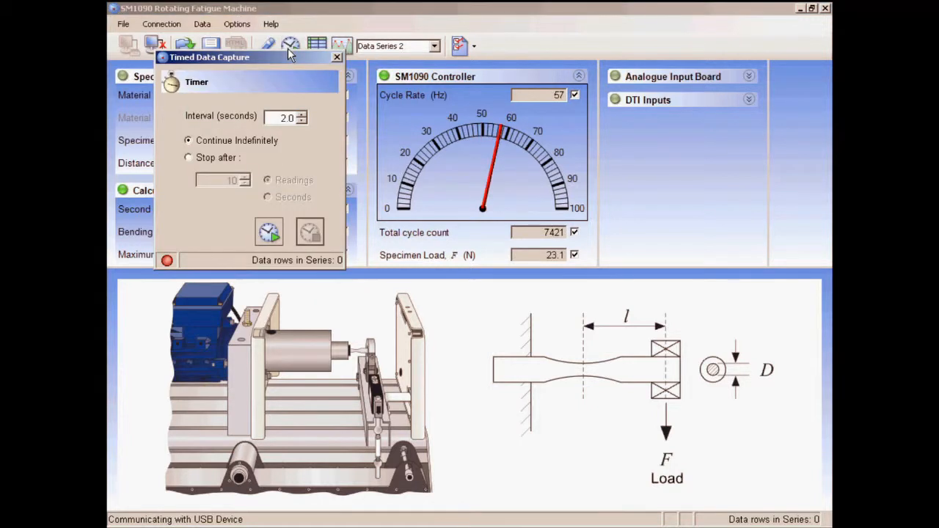